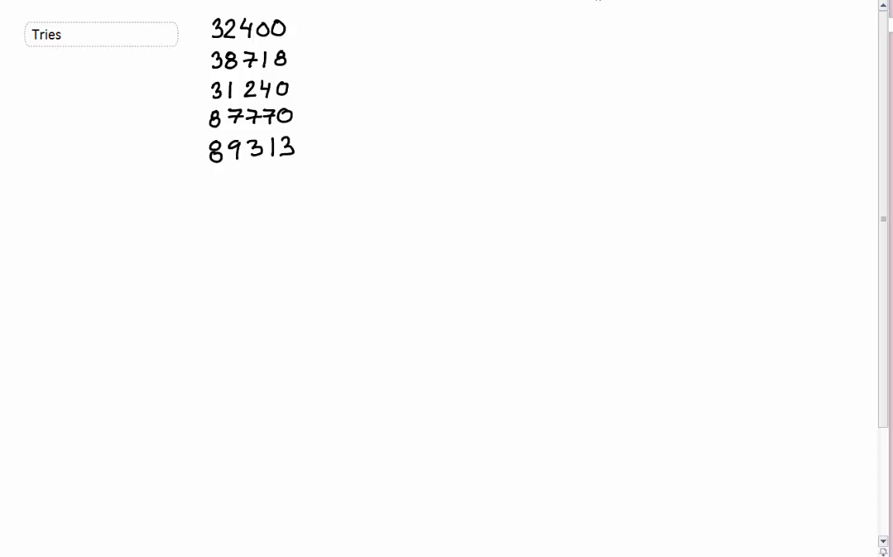
mouse_move(649, 21)
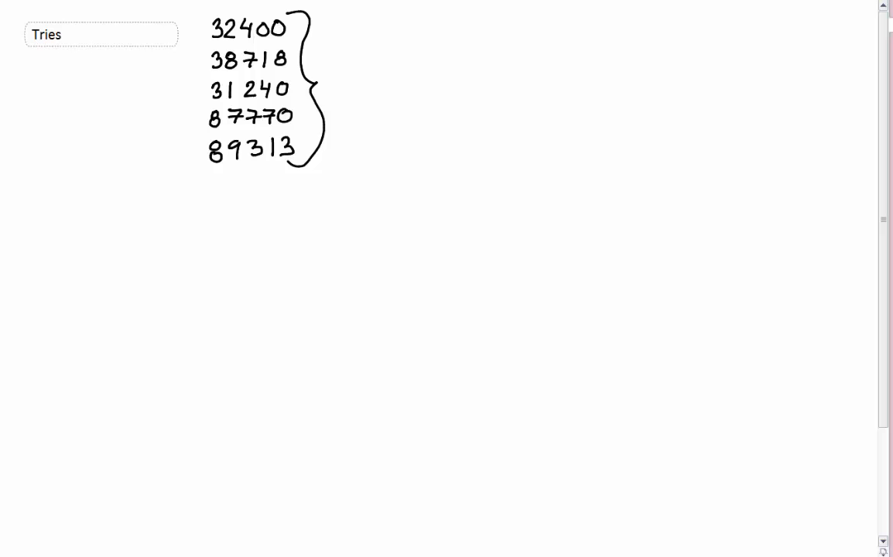
Split the numbers in red into groups labelled 3 and 8, and draw a 3|8 root box
left_click_drag(222, 14, 221, 139)
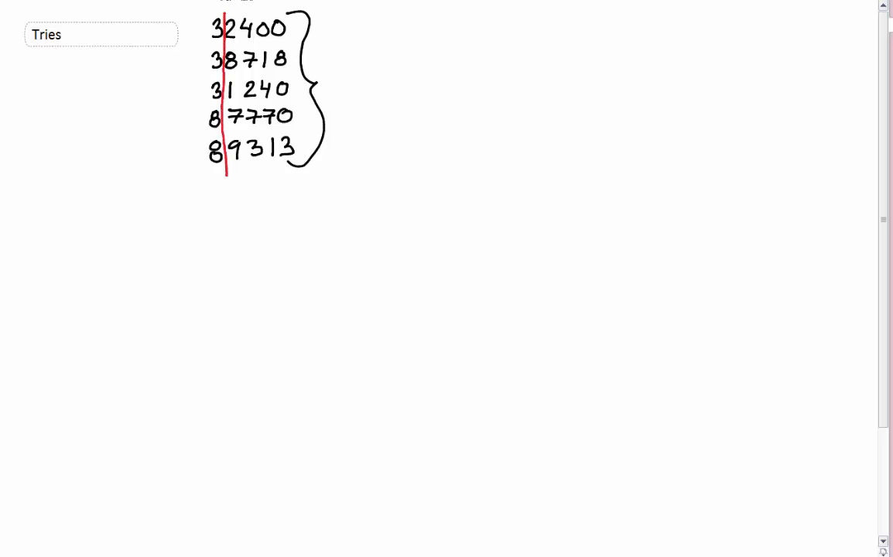
left_click_drag(202, 103, 246, 103)
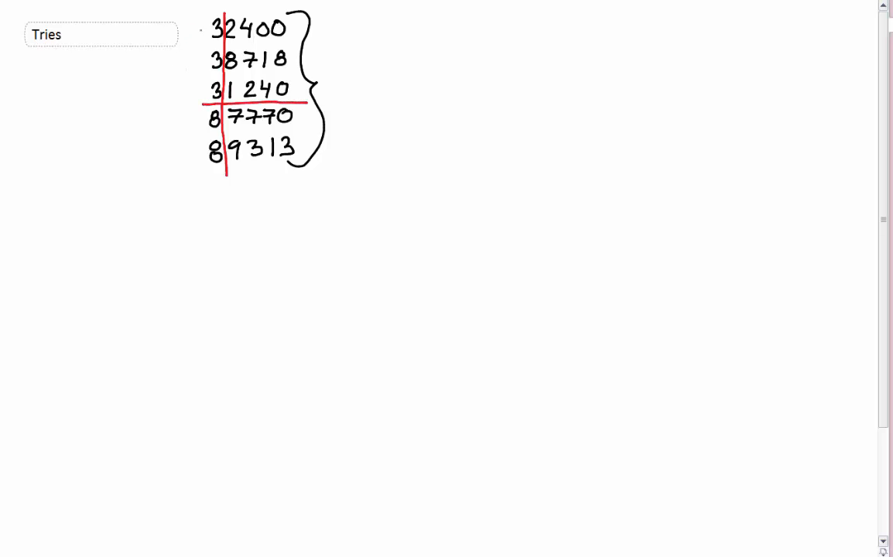
left_click_drag(199, 15, 186, 93)
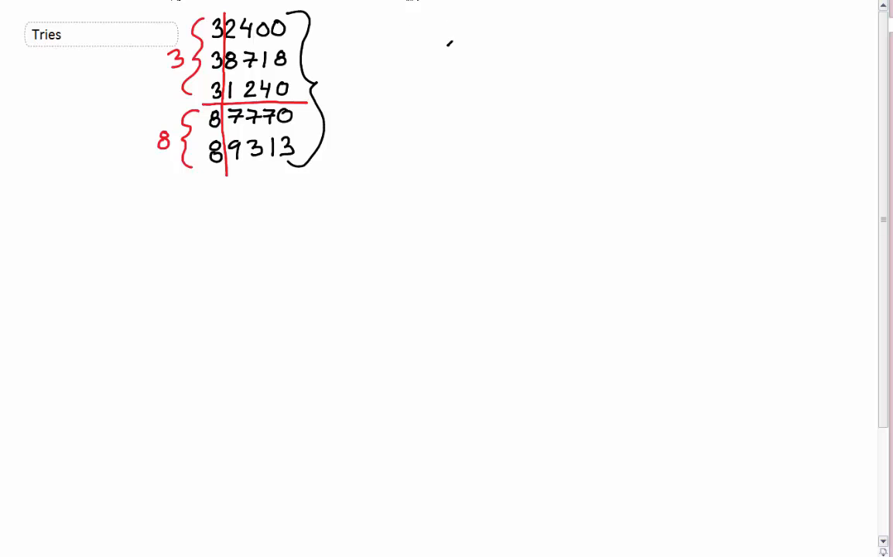
left_click_drag(447, 38, 492, 65)
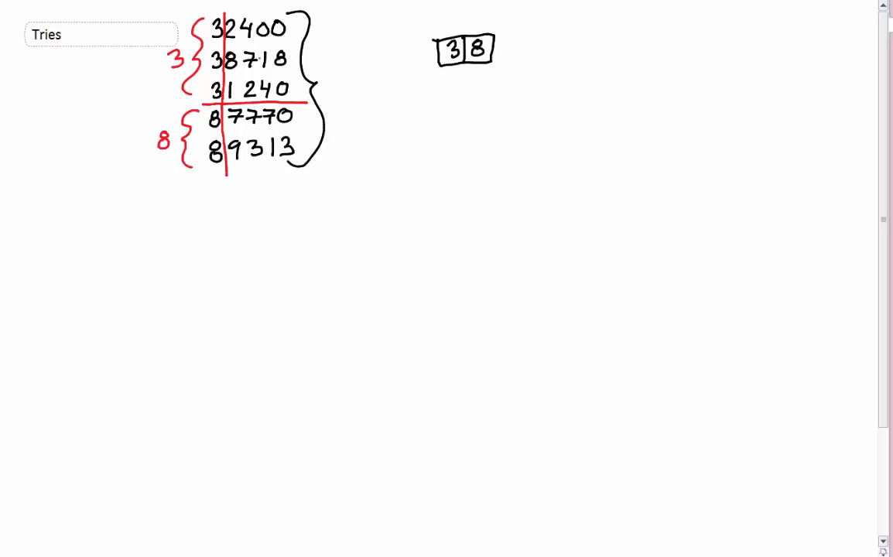
Branch the 3|8 root down to child nodes 2|8|1 and 7|9
left_click_drag(441, 65, 414, 93)
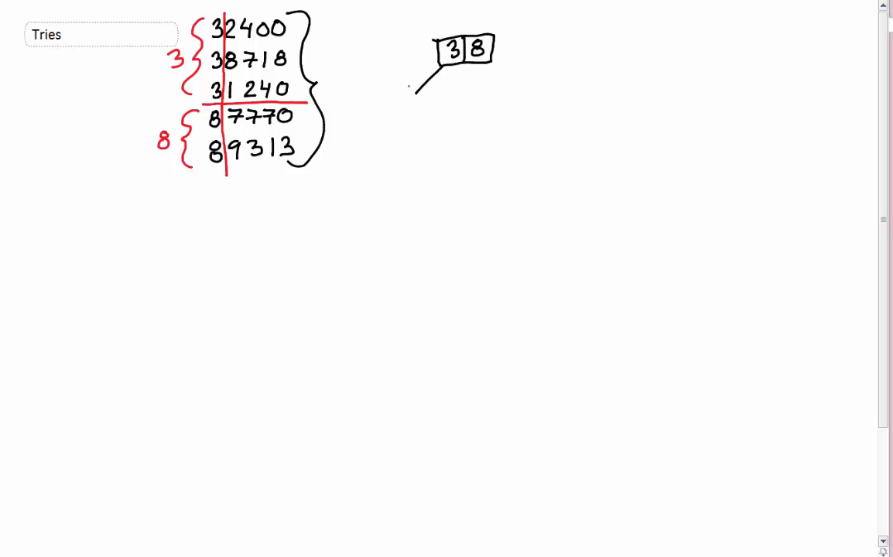
left_click_drag(375, 113, 402, 112)
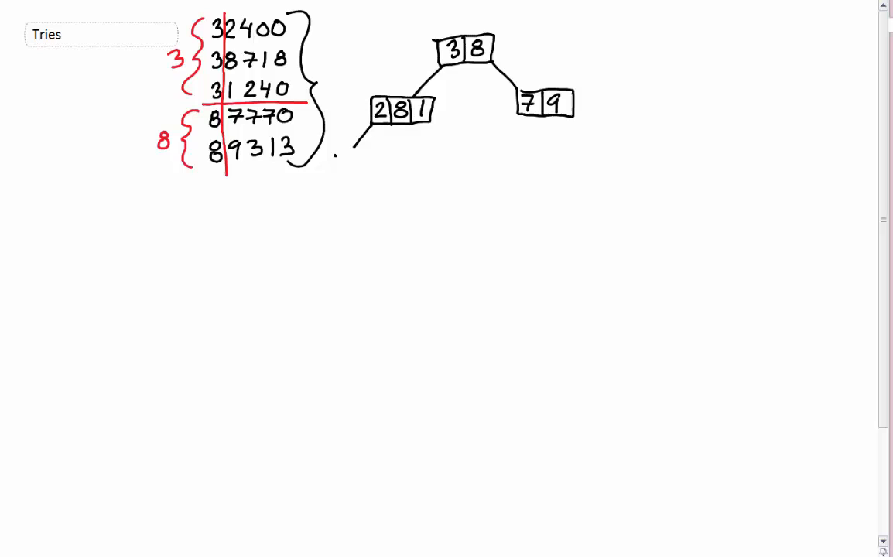
Draw branches under 2|8|1 ending in leaves 32400, 38718 and 31240
type("32400")
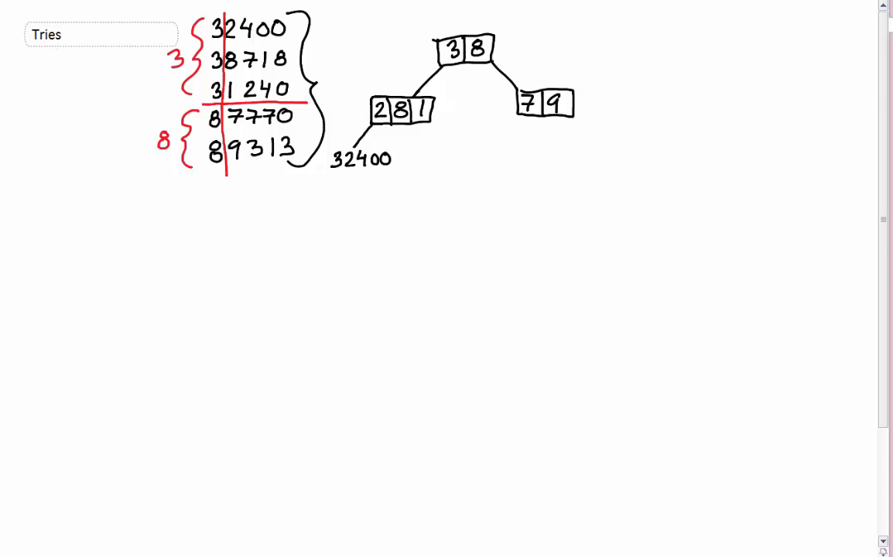
left_click_drag(406, 120, 411, 190)
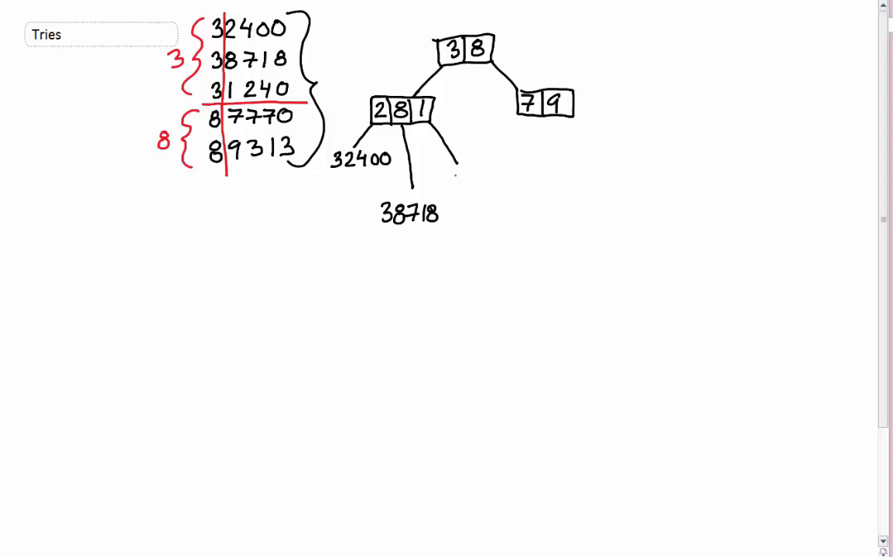
left_click_drag(452, 182, 503, 182)
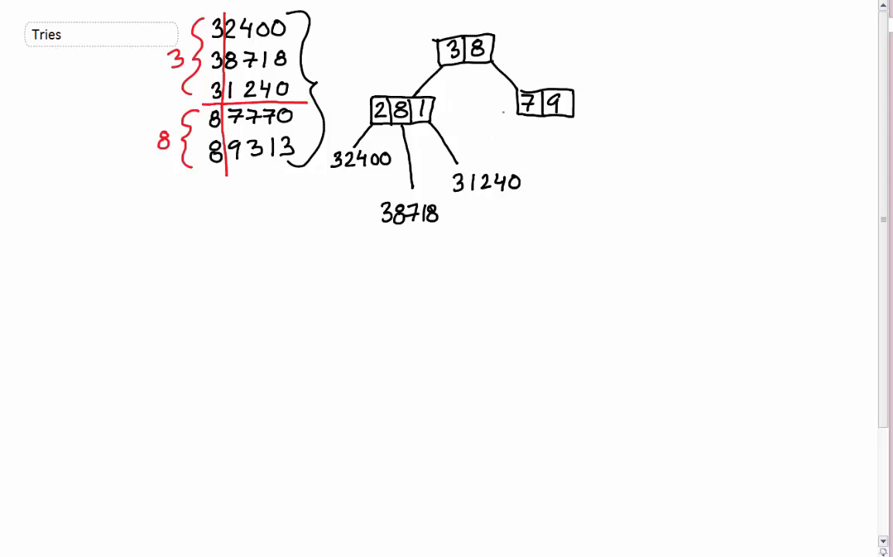
left_click_drag(532, 120, 561, 151)
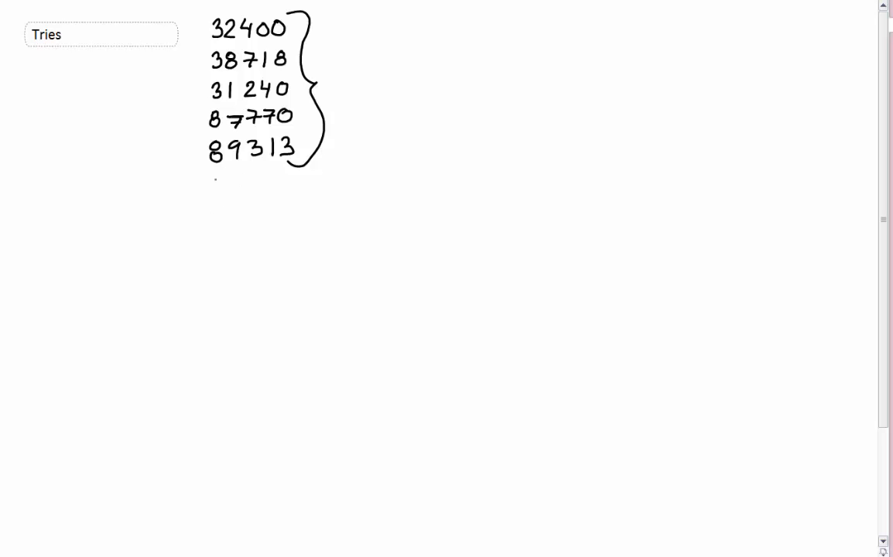
Draw a branch under the 7|9 node to a new node holding 3
left_click_drag(205, 189, 240, 197)
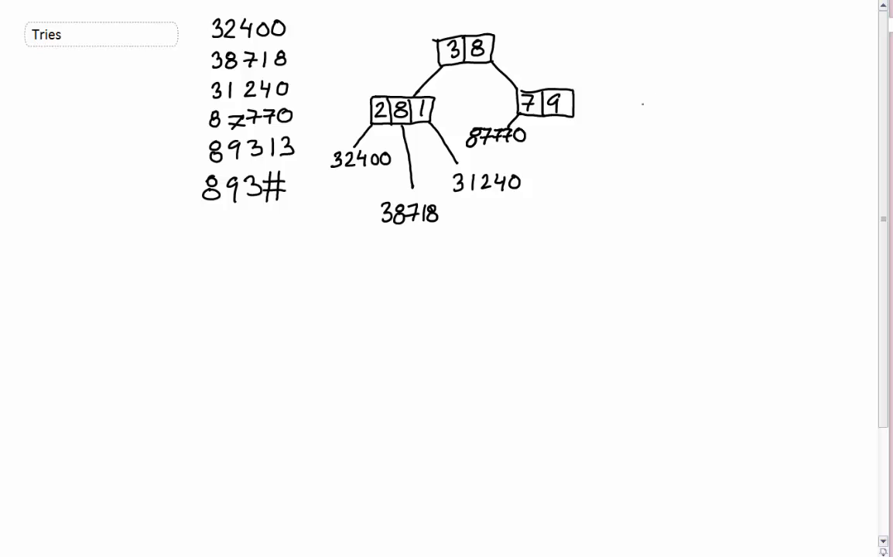
left_click_drag(569, 116, 596, 145)
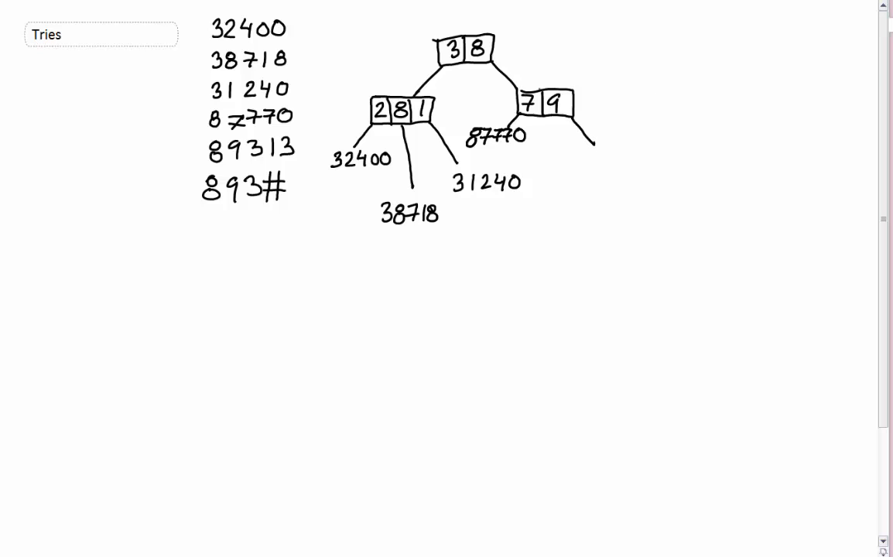
left_click_drag(590, 154, 649, 135)
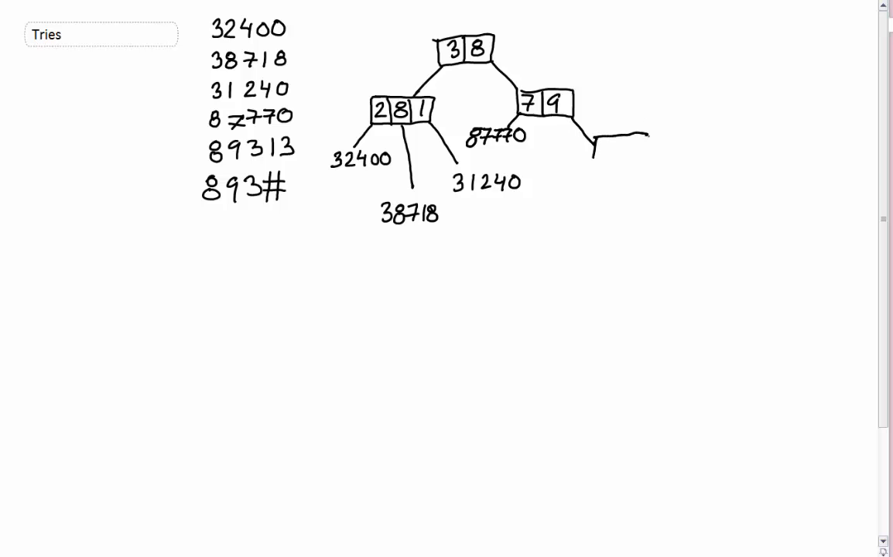
left_click_drag(592, 141, 650, 159)
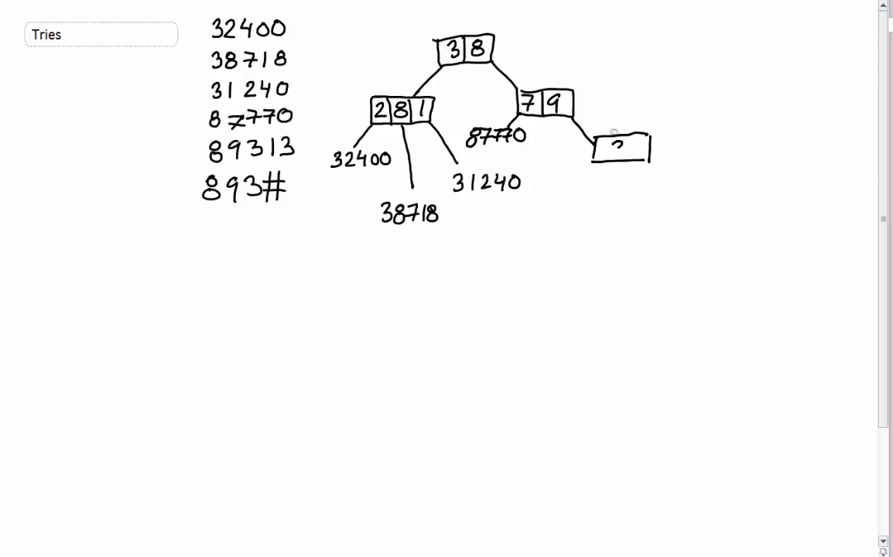
type("3")
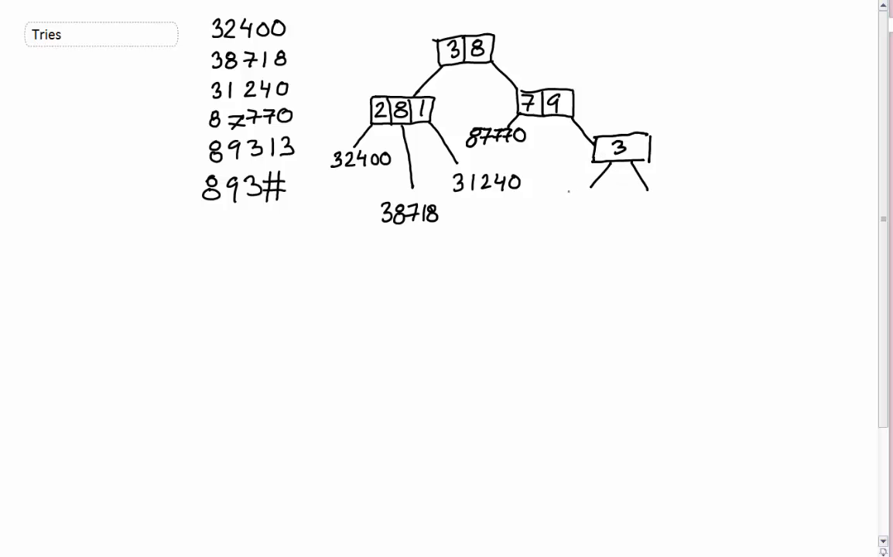
Sketch the child box and branch below the 3 node, erasing and redrawing branches
left_click_drag(569, 190, 608, 209)
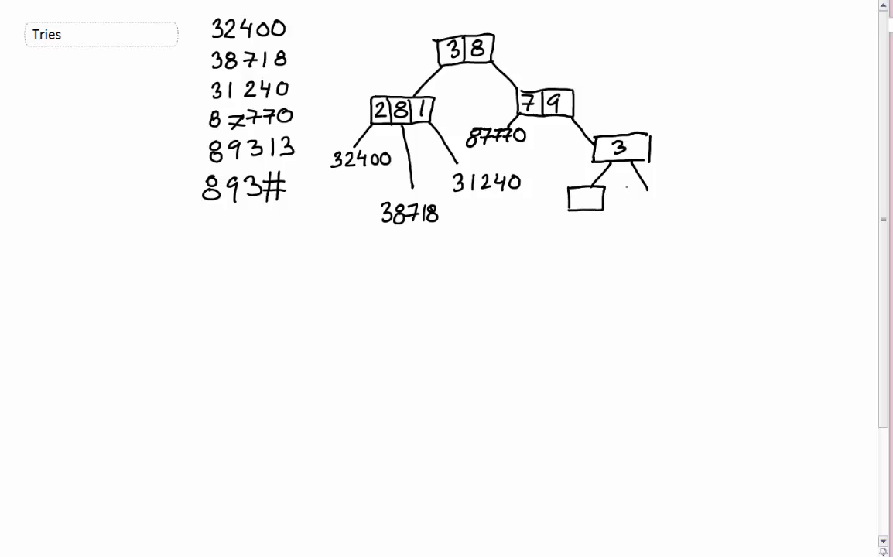
left_click_drag(627, 186, 670, 205)
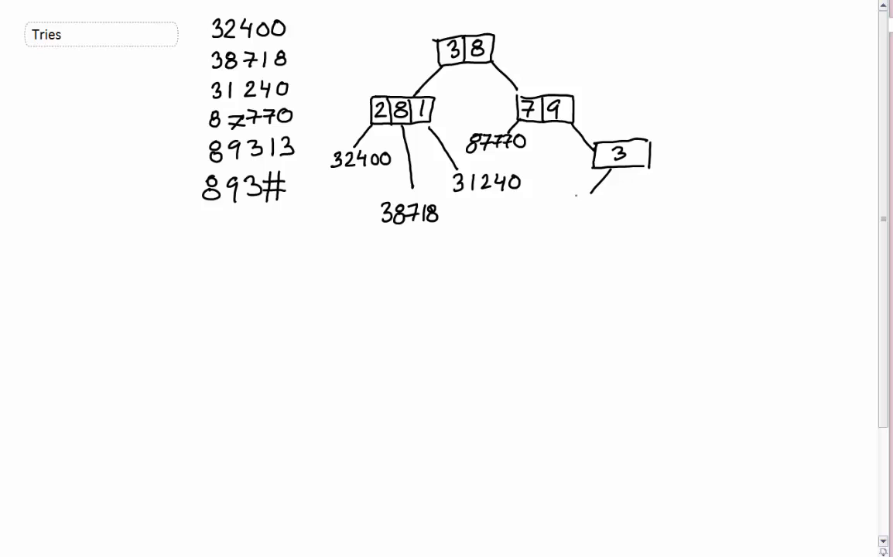
left_click_drag(561, 209, 623, 209)
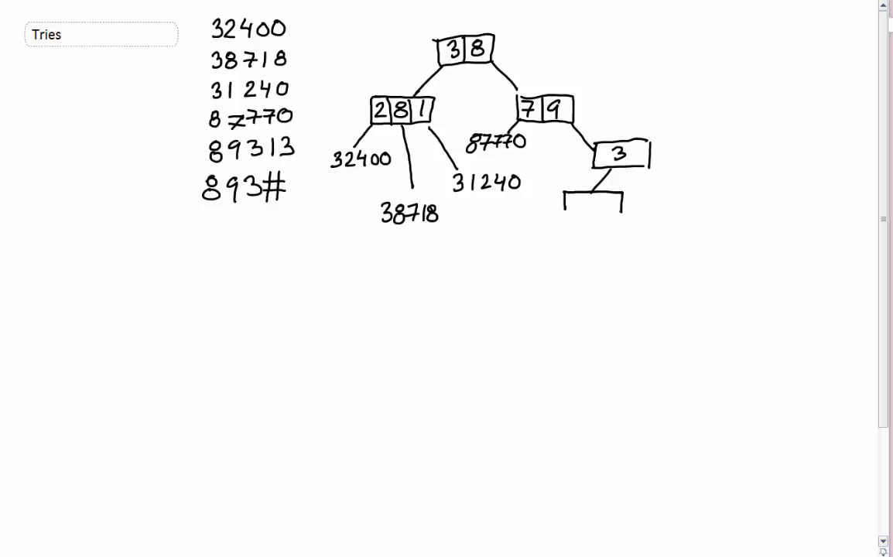
left_click_drag(564, 213, 627, 197)
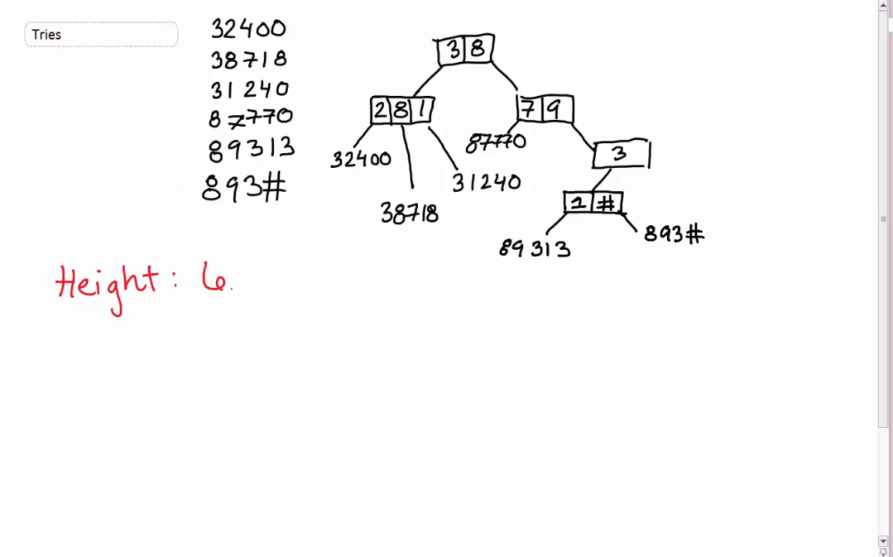
Write 'Height: Length of the longest key' in red below the list
type("Length of")
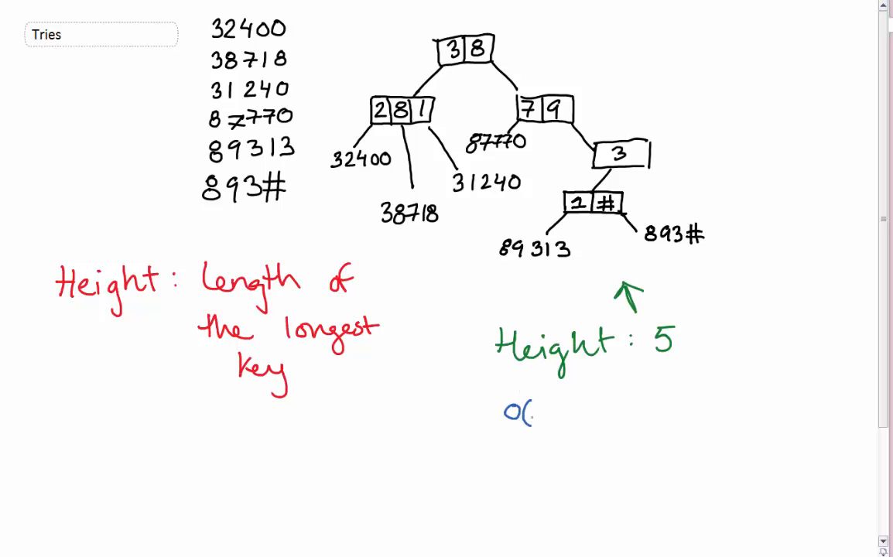
Add a green arrow with 'Height: 5' and blue 'O(n)', 'n = height'
type("n)")
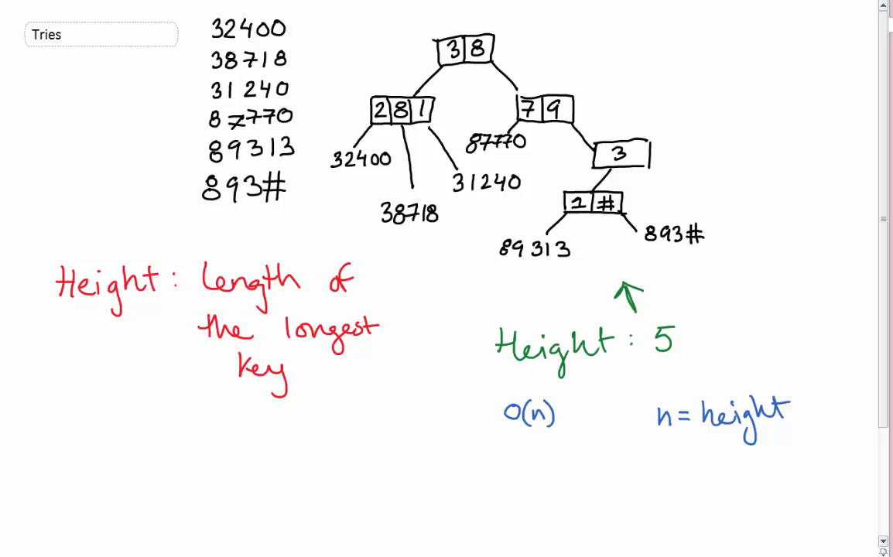
mouse_move(353, 255)
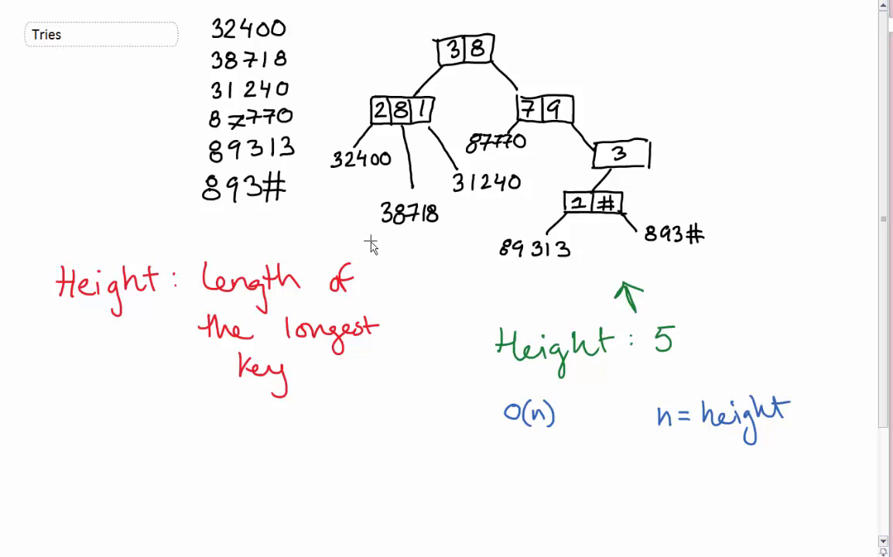
mouse_move(269, 10)
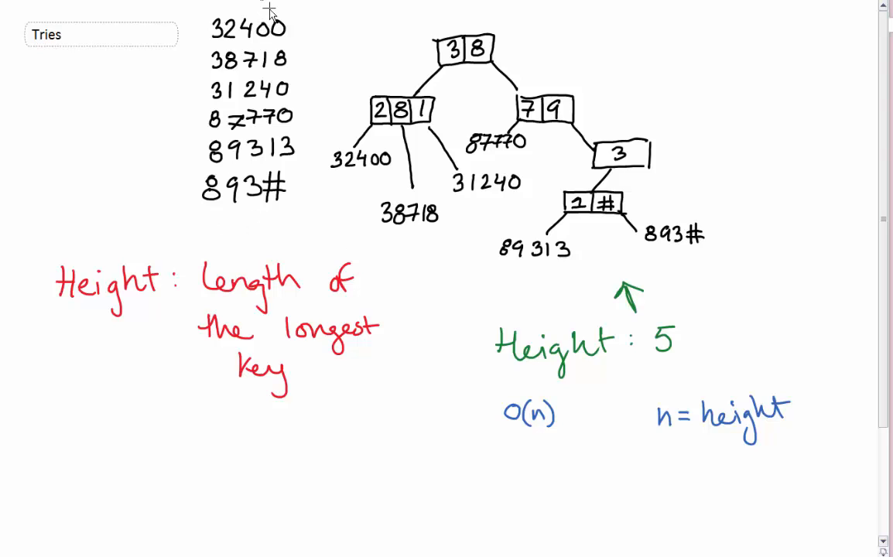
mouse_move(277, 28)
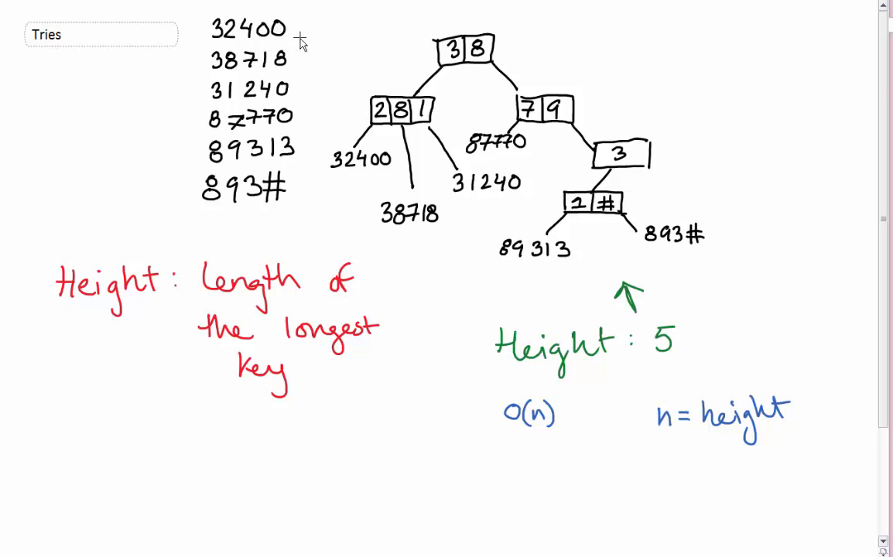
mouse_move(313, 5)
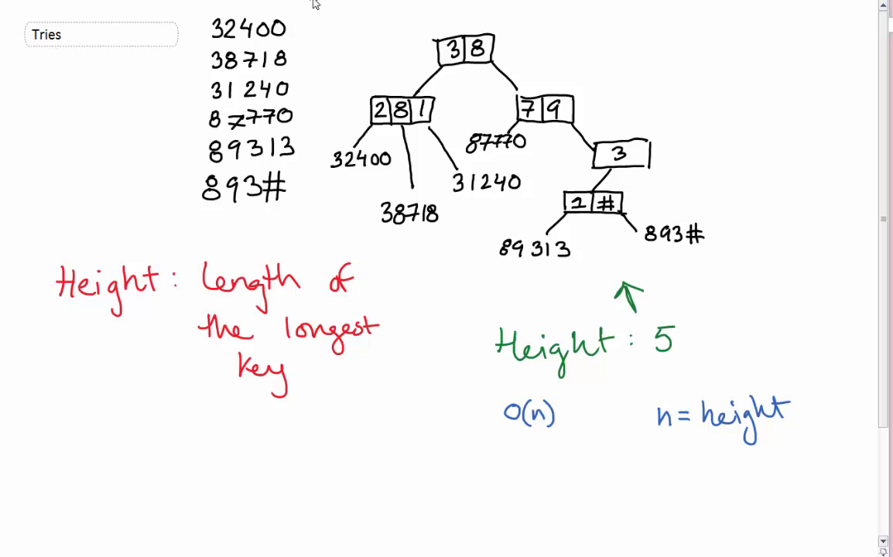